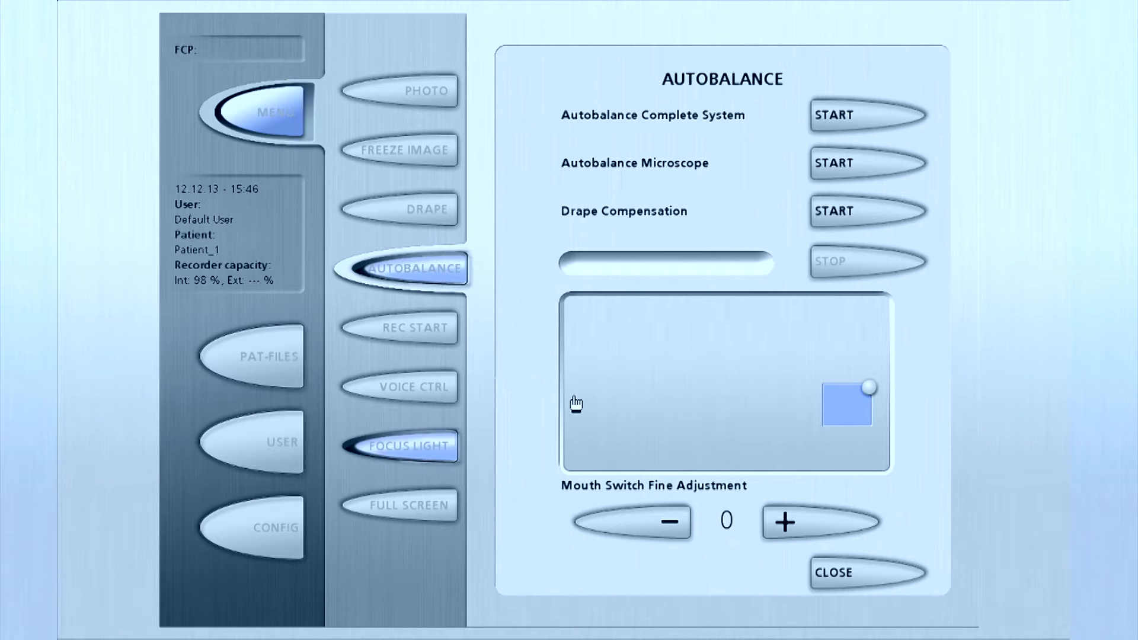
Drag the mouth switch indicator dot from the square's corner fully inside the blue field.
{"action": "left_click_drag", "start_coordinate": [867, 386], "coordinate": [852, 390]}
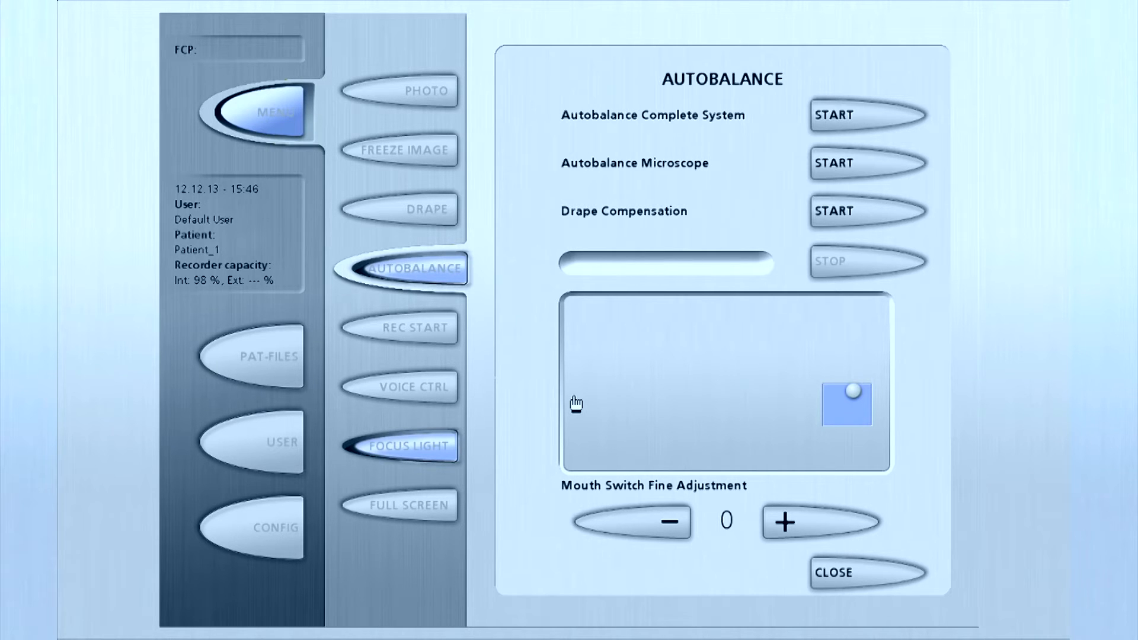